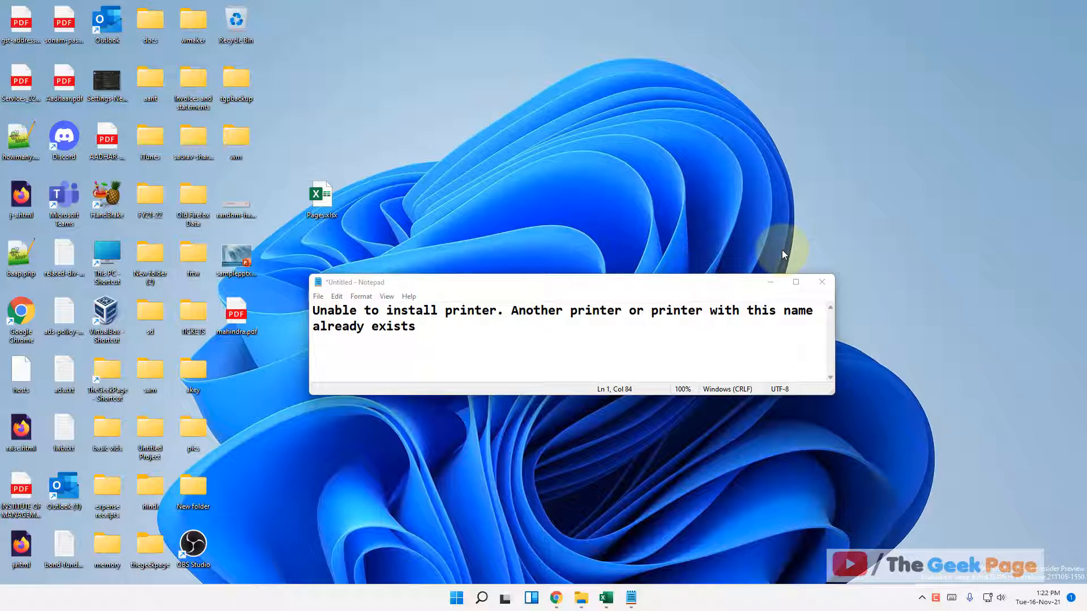
mouse_move(697, 264)
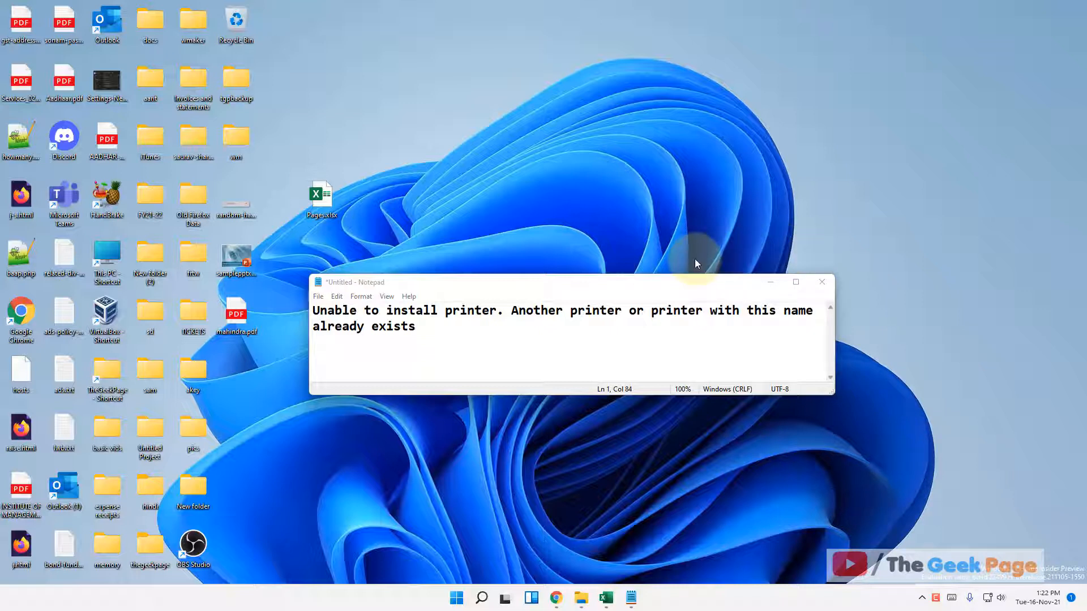
mouse_move(629, 255)
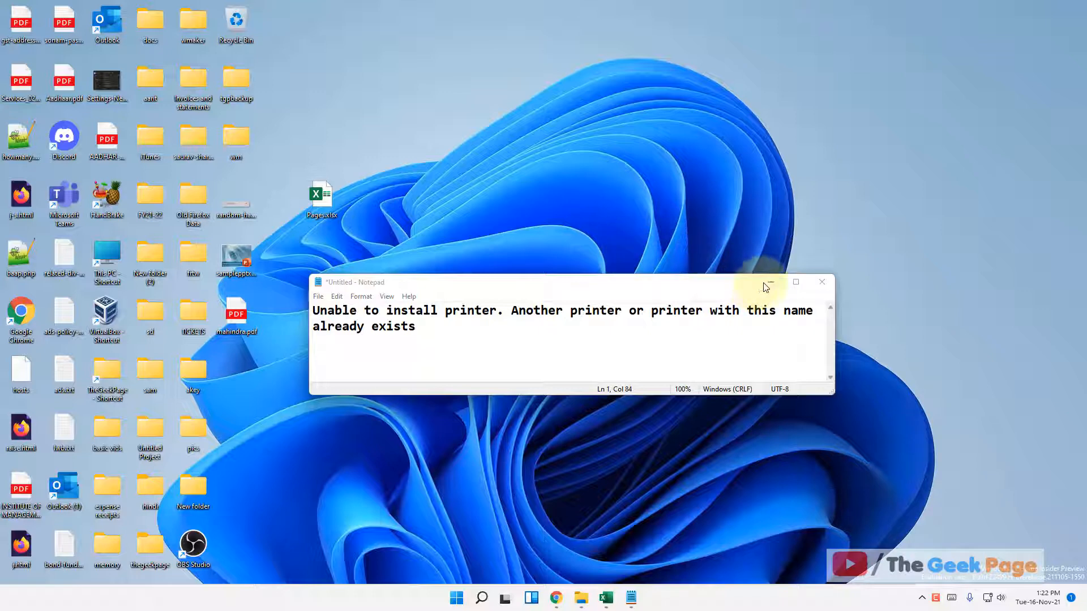
Put the path HKEY_LOCAL_MACHINE\SYSTEM\CurrentControlSet\Control\Print\Printers into Notepad and copy it
type("HKEY_LOCAL_MACHINE\\SYSTEM\\CurrentControlSet\\Control\\Print\\Printers")
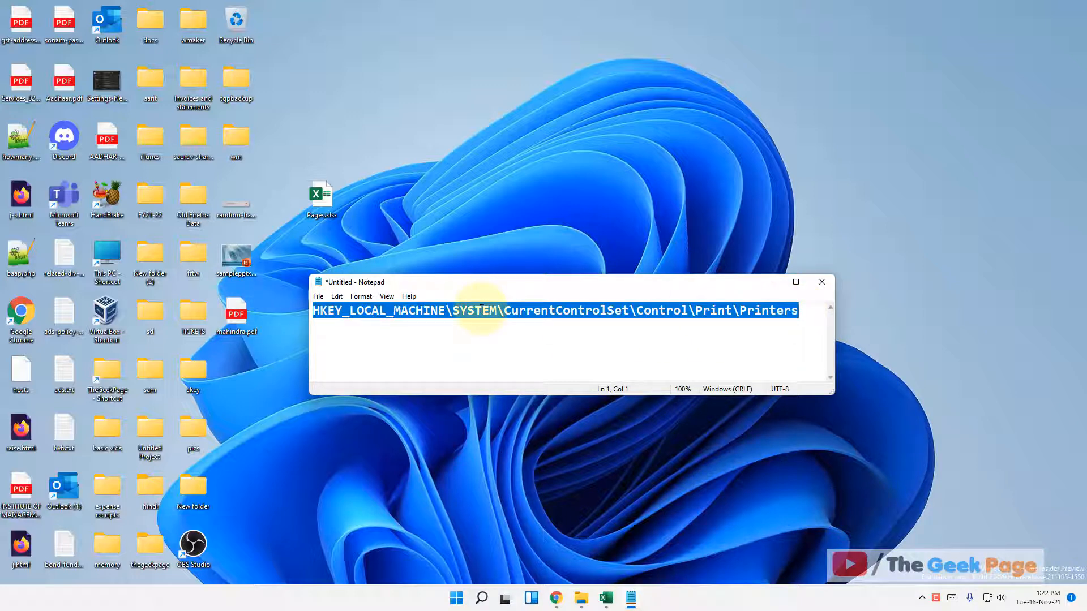
left_click(480, 598)
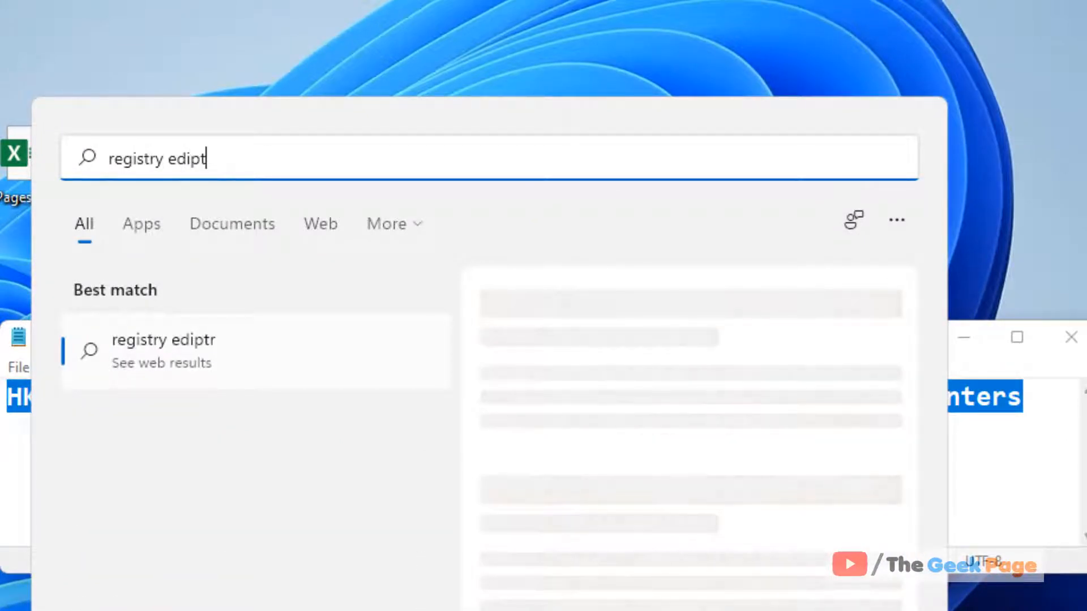
Launch Registry Editor from a 'registry editor' search and approve the UAC prompt
type("registry editor")
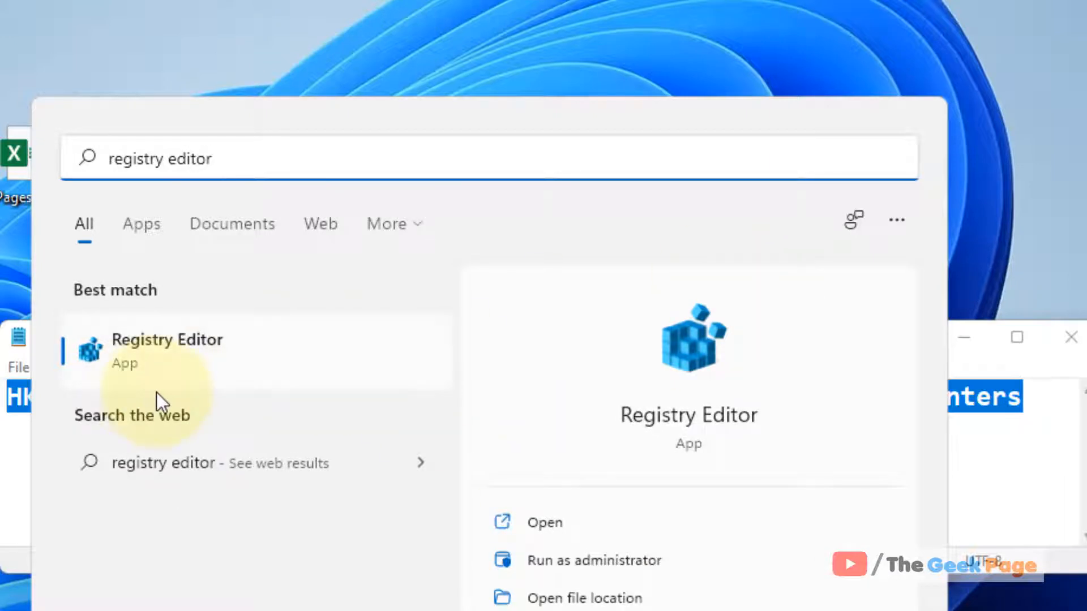
left_click(593, 560)
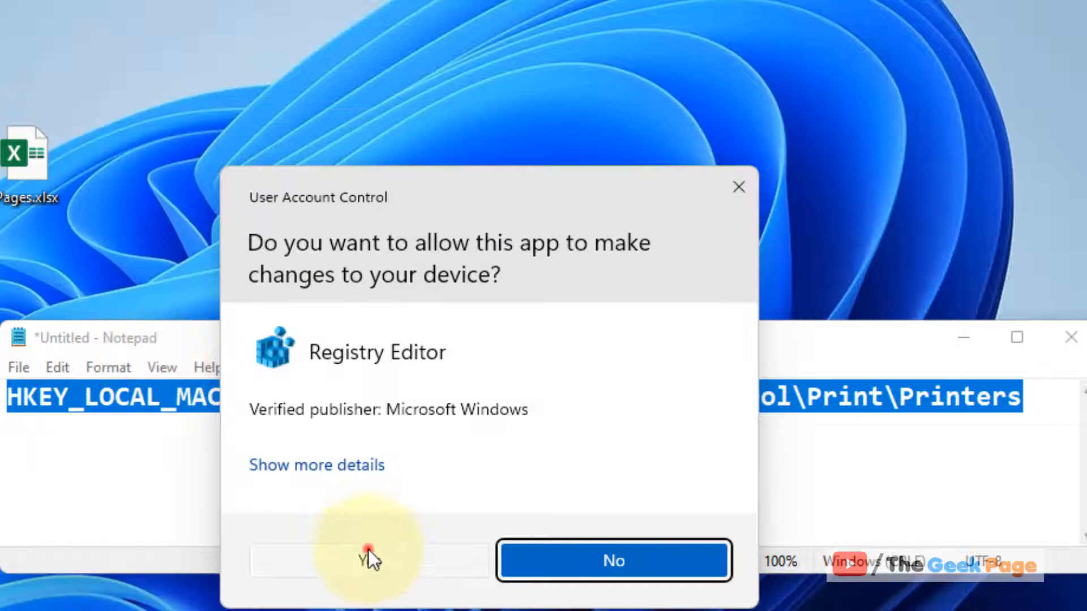
left_click(365, 561)
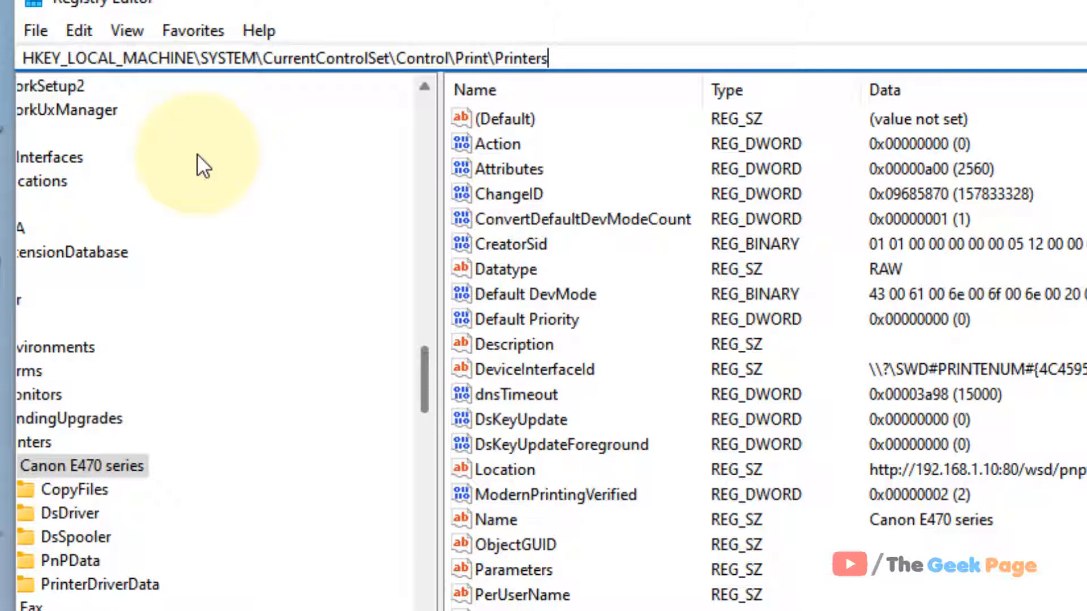
Navigate to the Printers key and select the Canon E470 series key to view its values
left_click(45, 442)
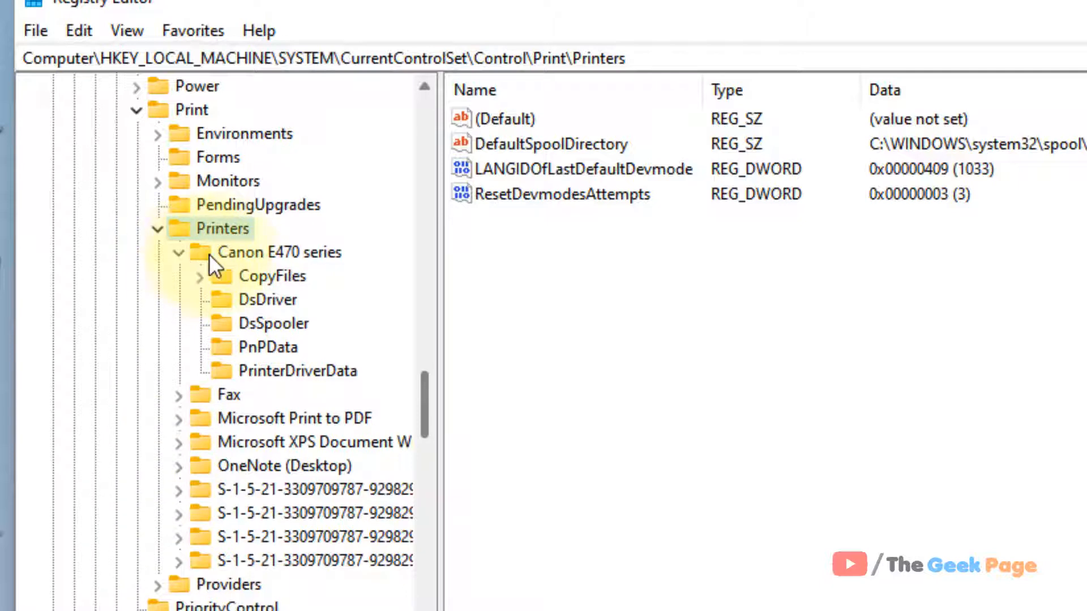
left_click(278, 252)
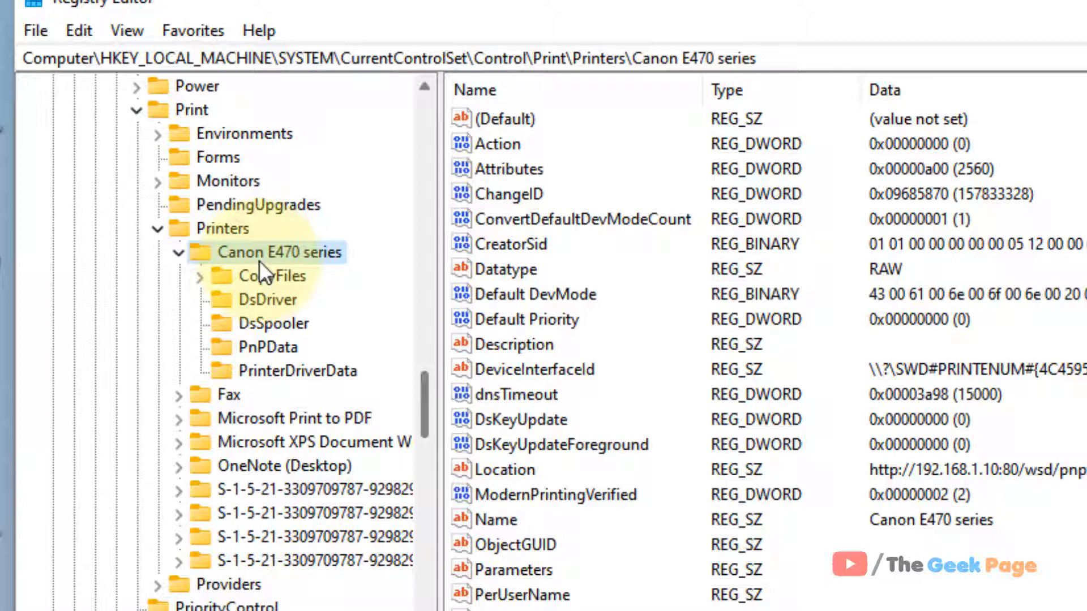
Delete the duplicate Canon E470 series key, then launch Services from a search
right_click(279, 252)
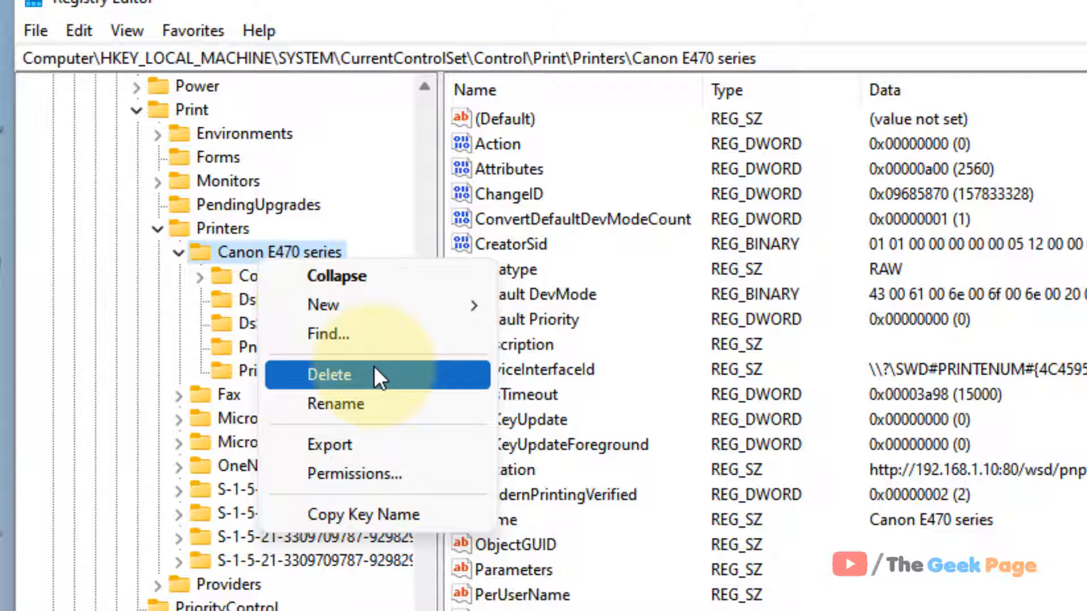
mouse_move(323, 350)
type("s")
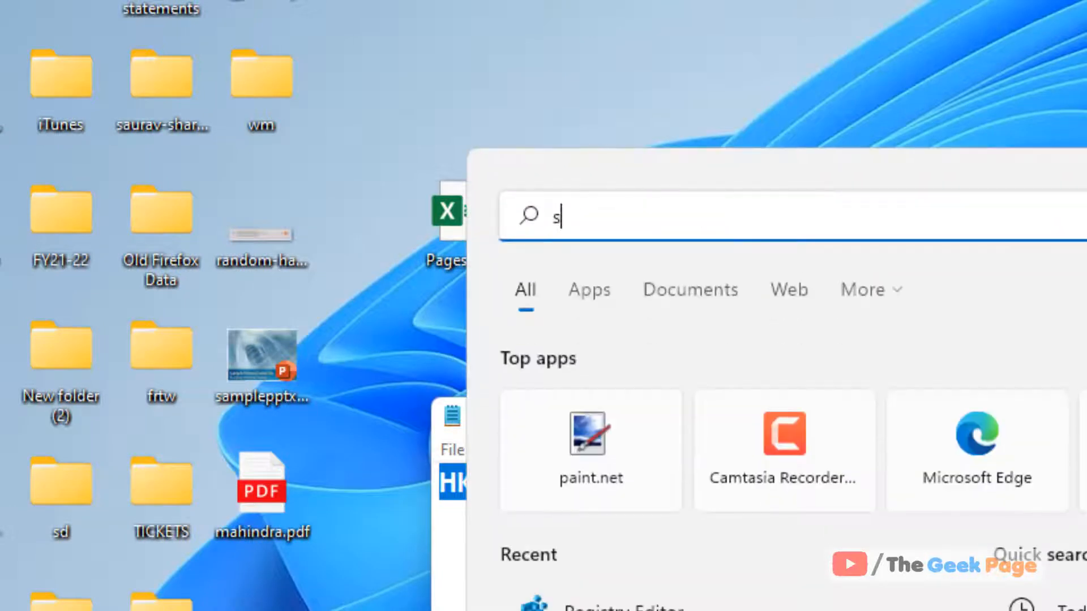
type("ervices")
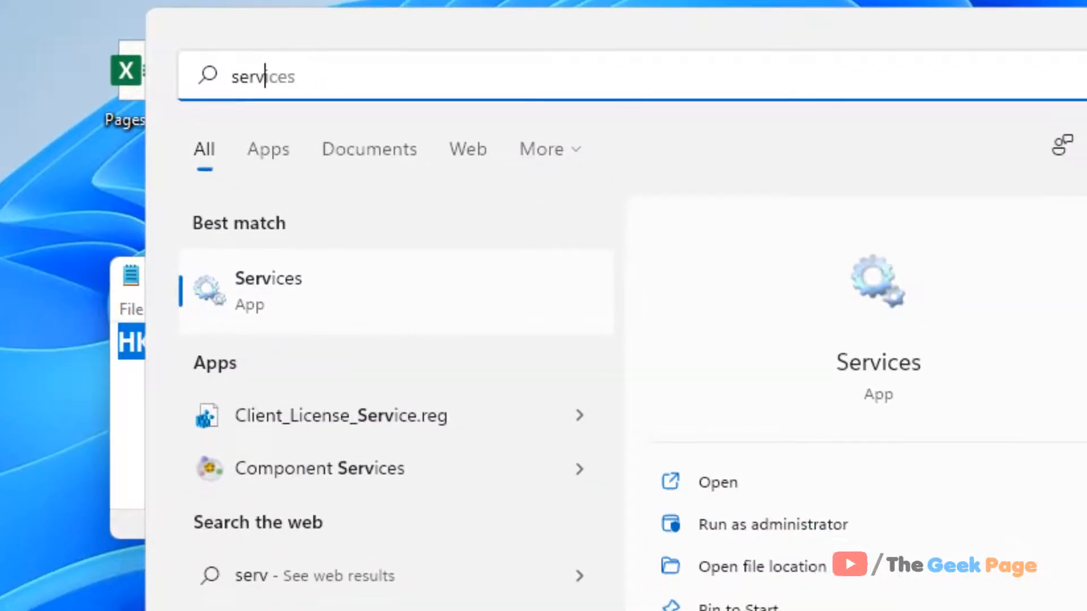
type("servcies")
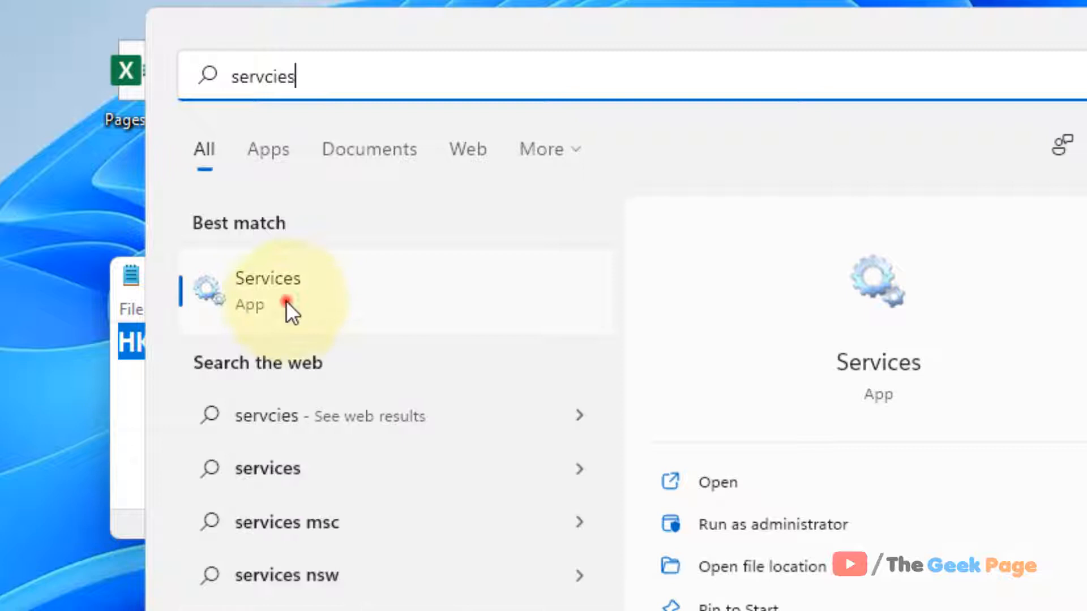
left_click(267, 290)
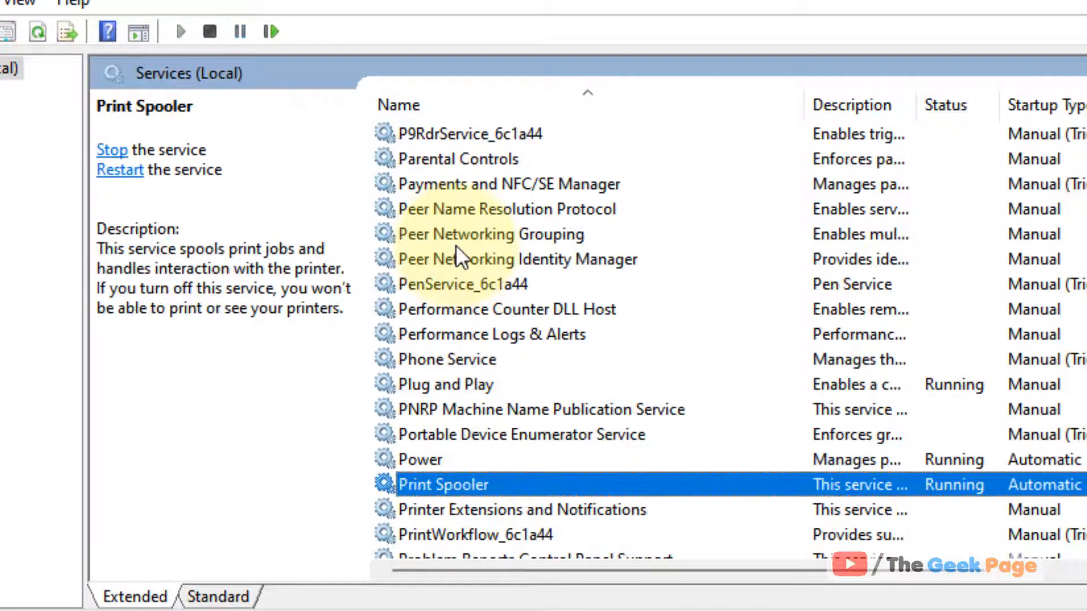
mouse_move(477, 278)
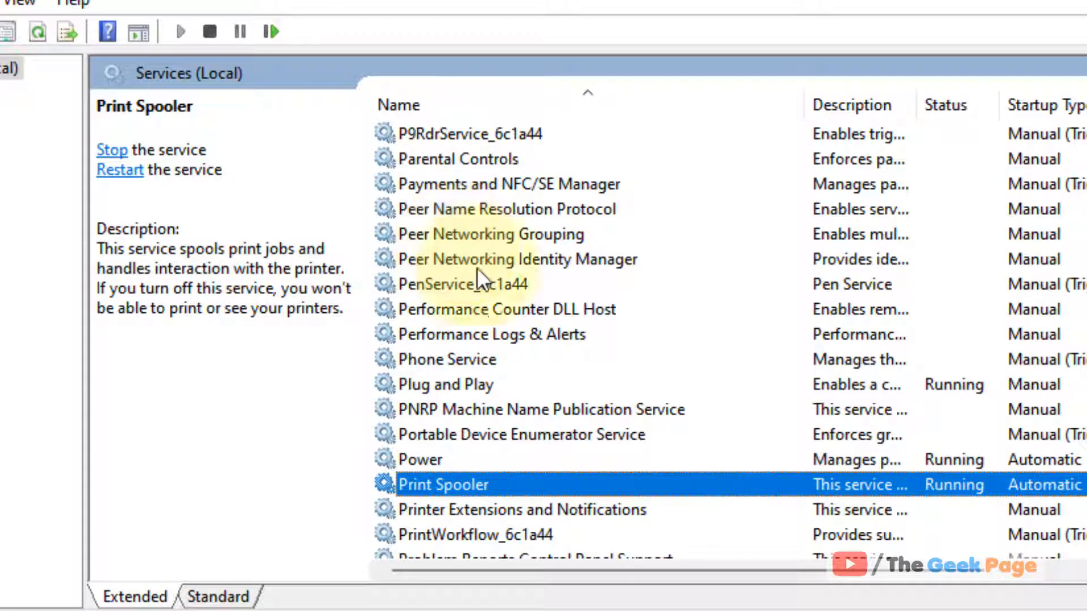
Bring up the Print Spooler service's properties
double_click(442, 484)
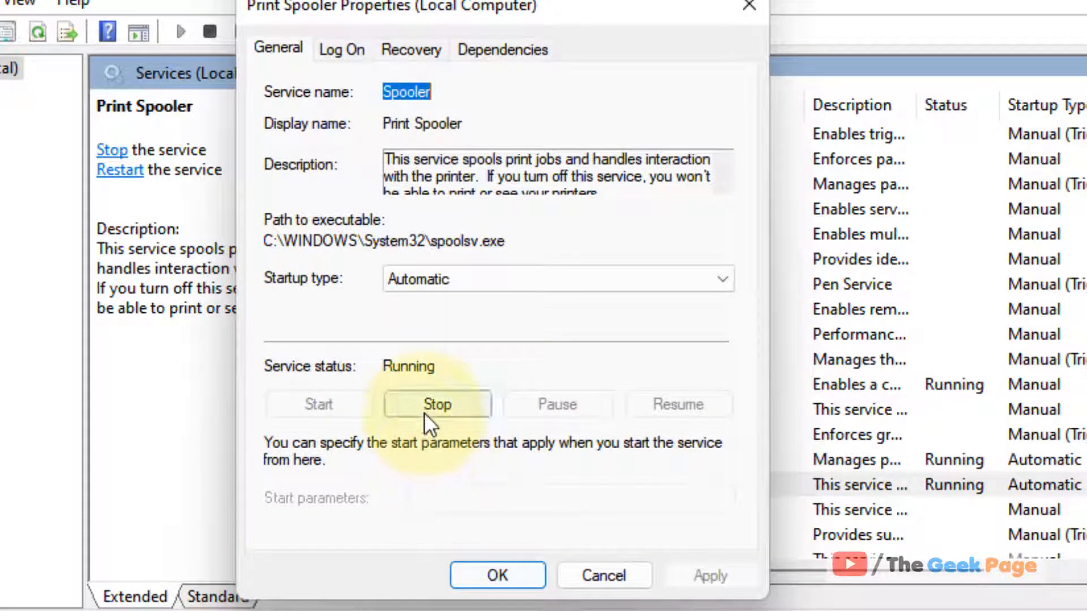
Stop and start Print Spooler so it runs again, then close its properties with OK
left_click(437, 404)
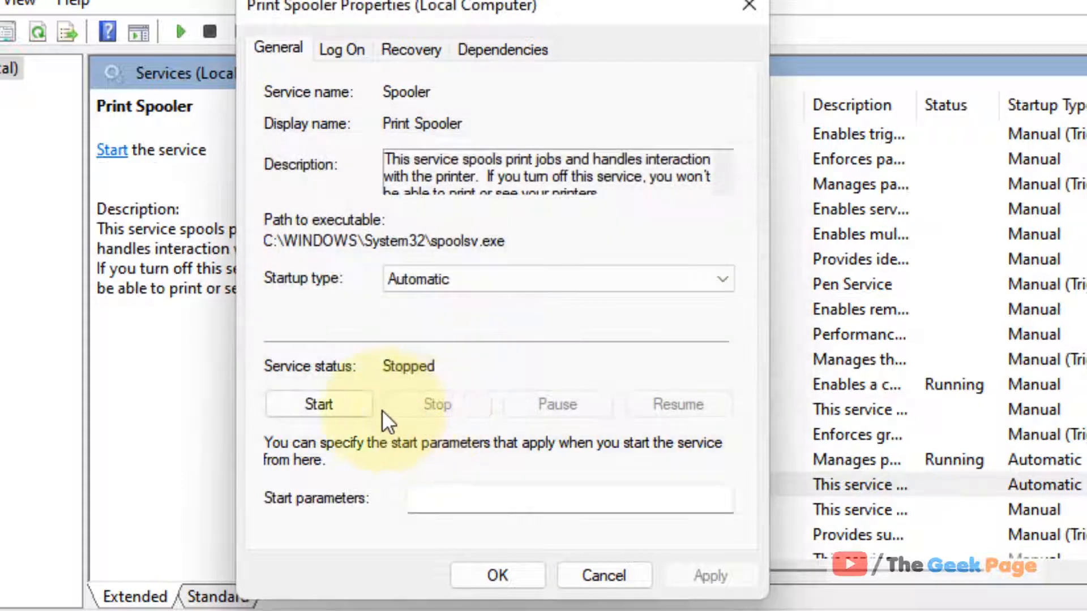
left_click(318, 404)
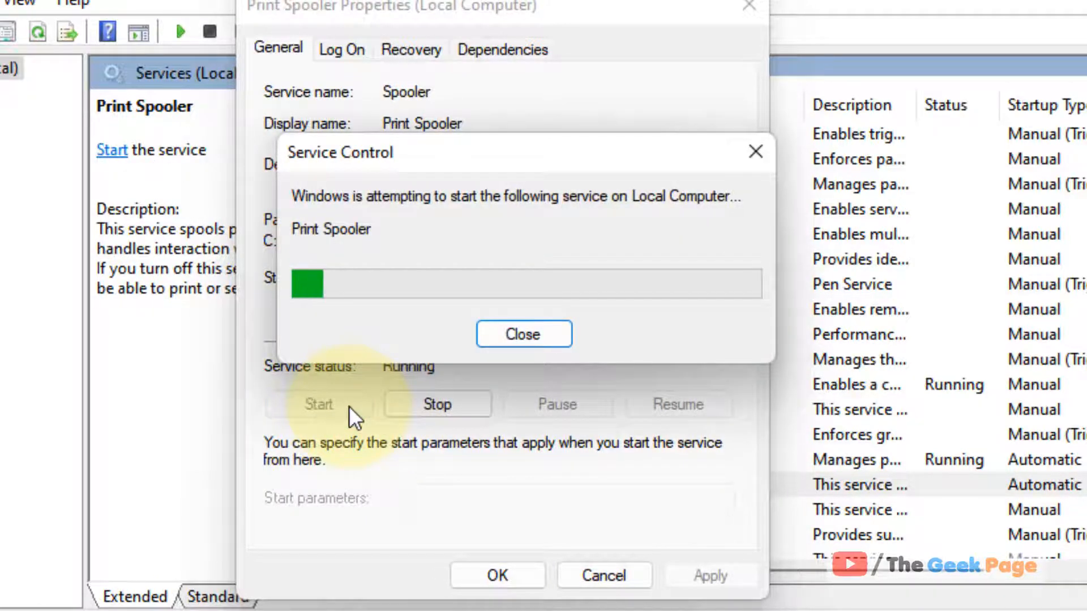
left_click(523, 334)
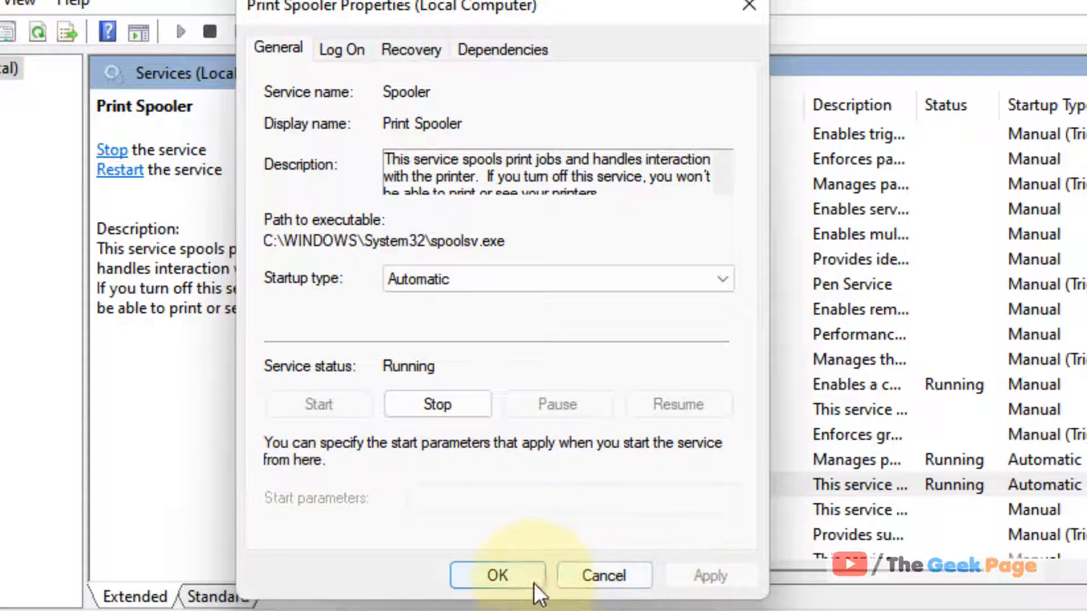
left_click(496, 575)
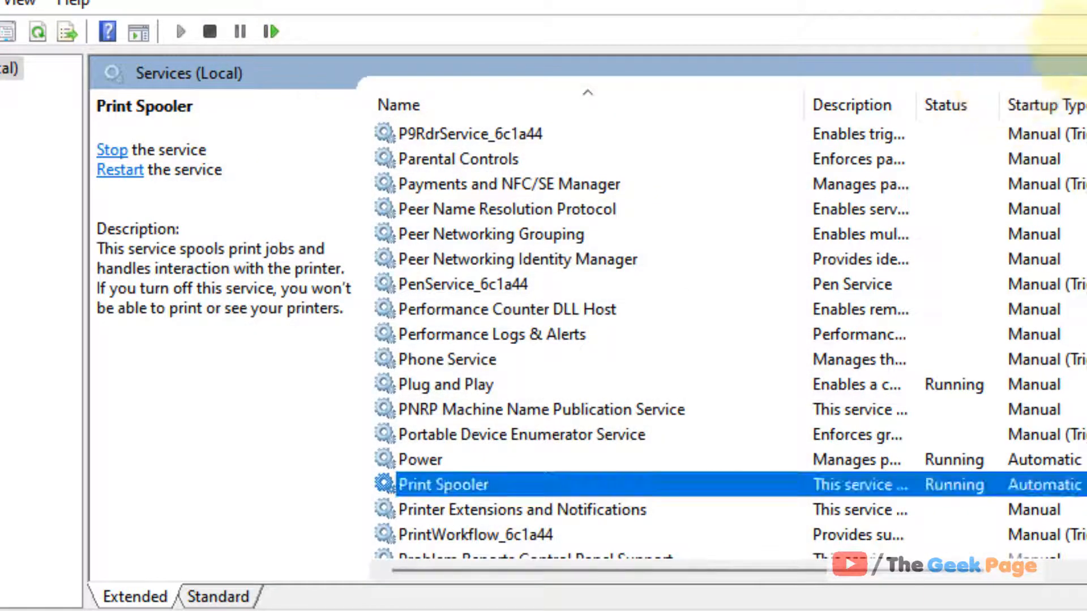